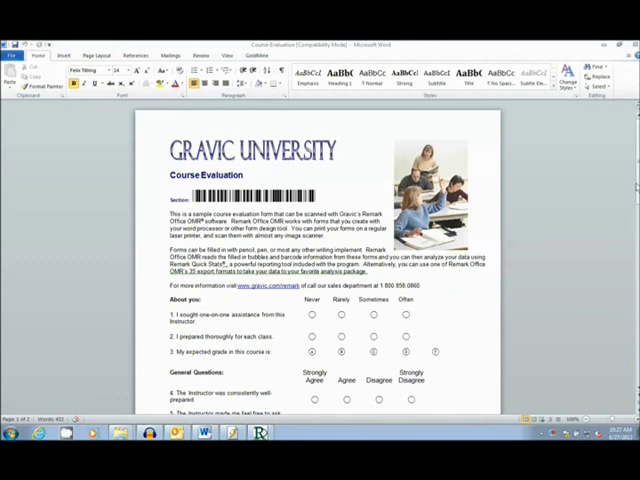
scroll(down, 3)
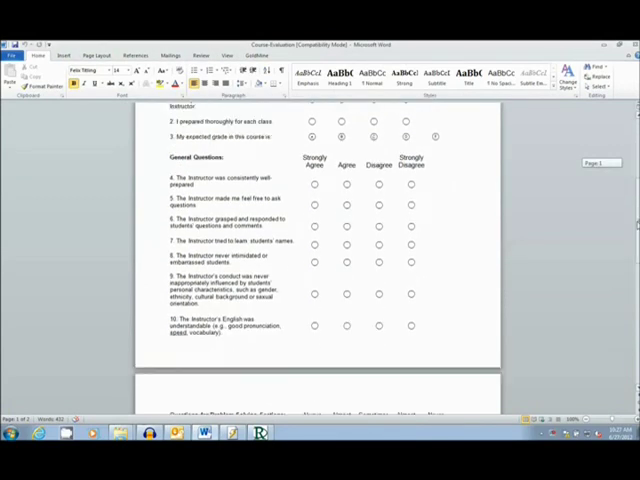
scroll(down, 3)
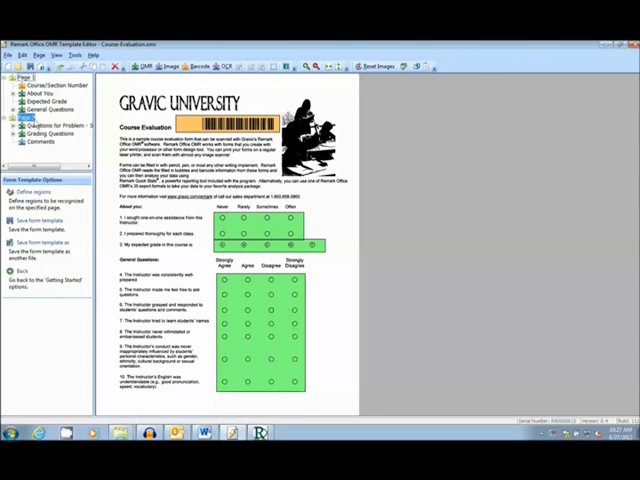
scroll(down, 3)
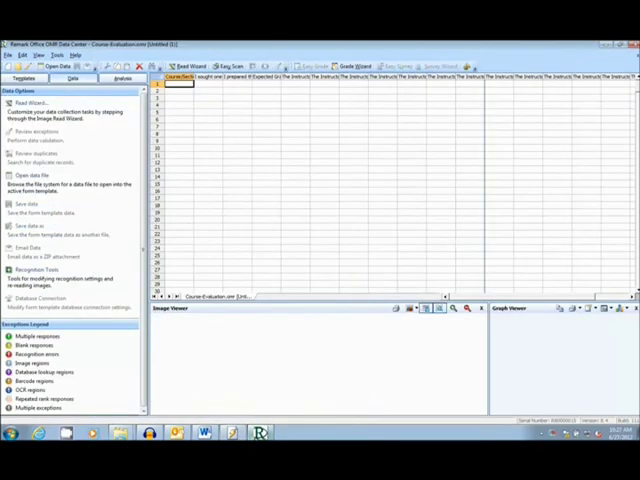
mouse_move(218, 391)
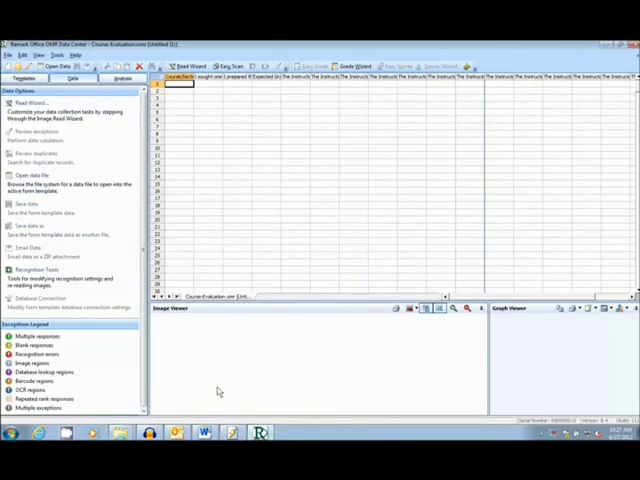